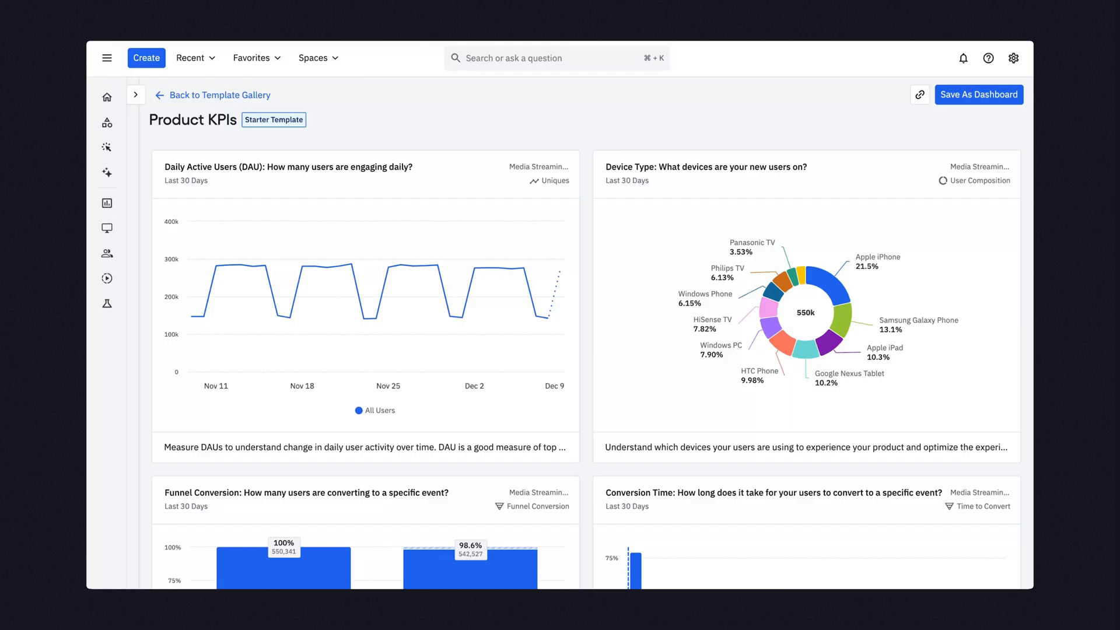
mouse_move(314, 266)
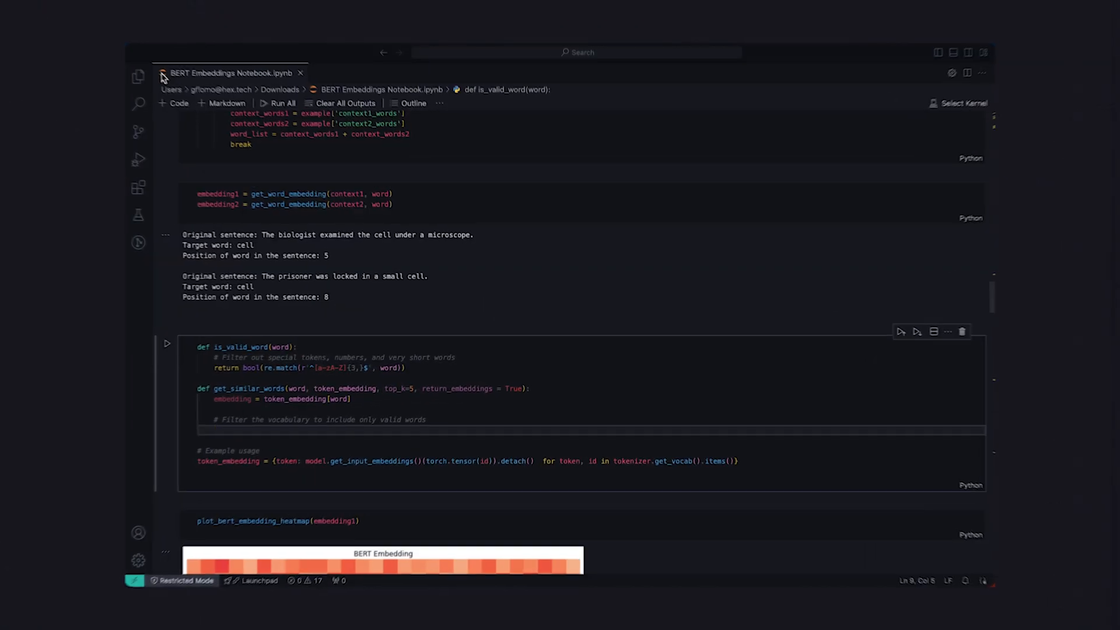
- Type the start of the valid_words list comprehension filtering token_embedding keys
type("valid_words = [w for w in token_embedding.keys() if")
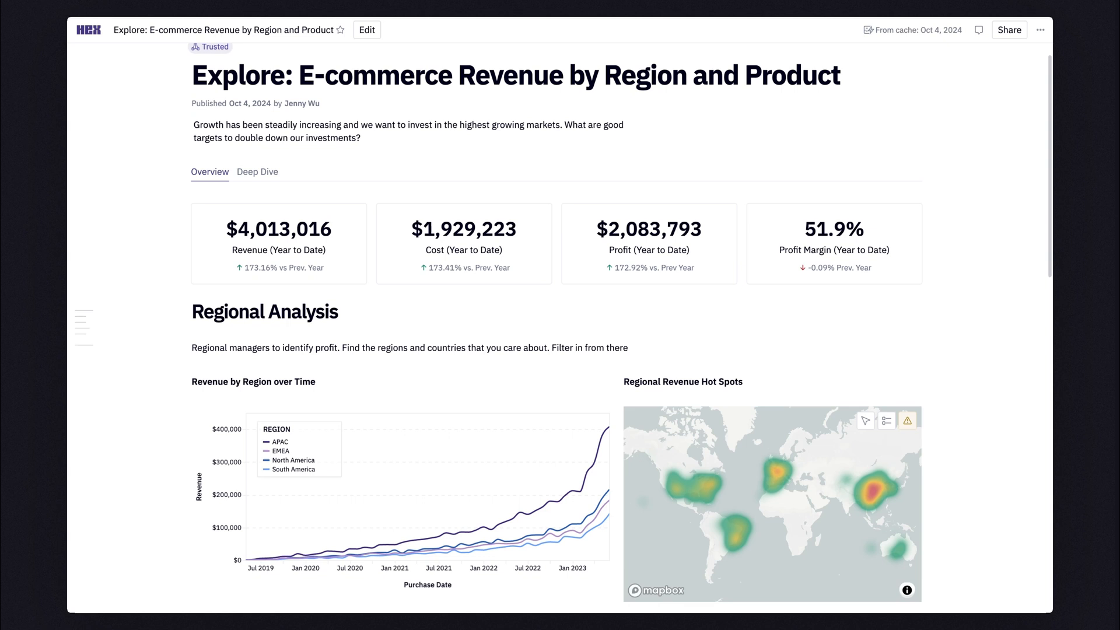
- Scroll to the Revenue by Region over Time chart and open it in Explore
scroll("down", 3)
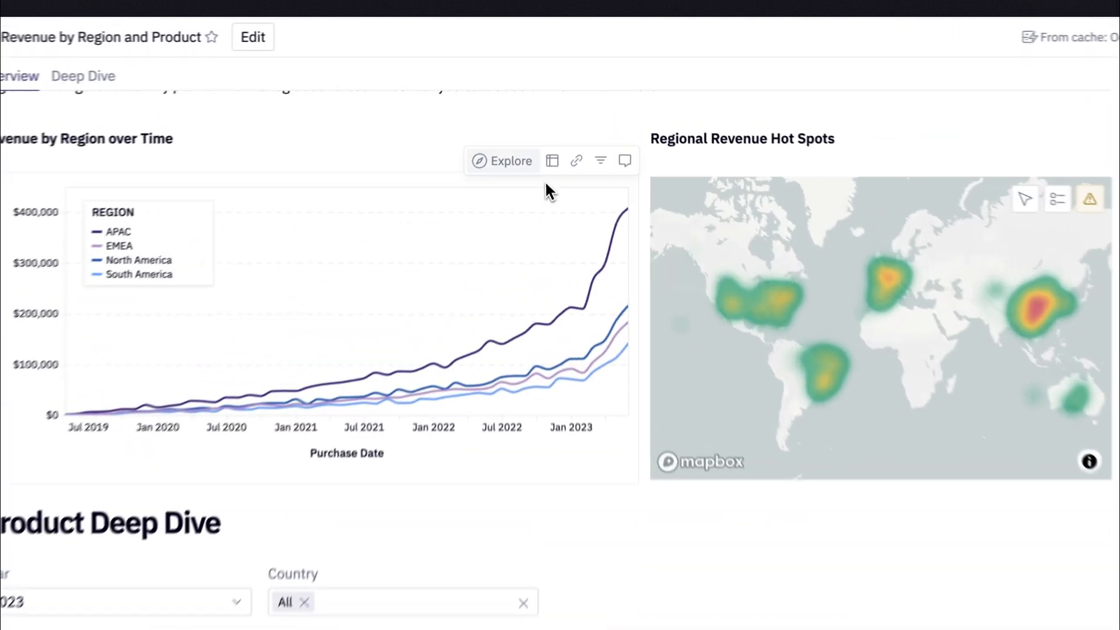
left_click(502, 160)
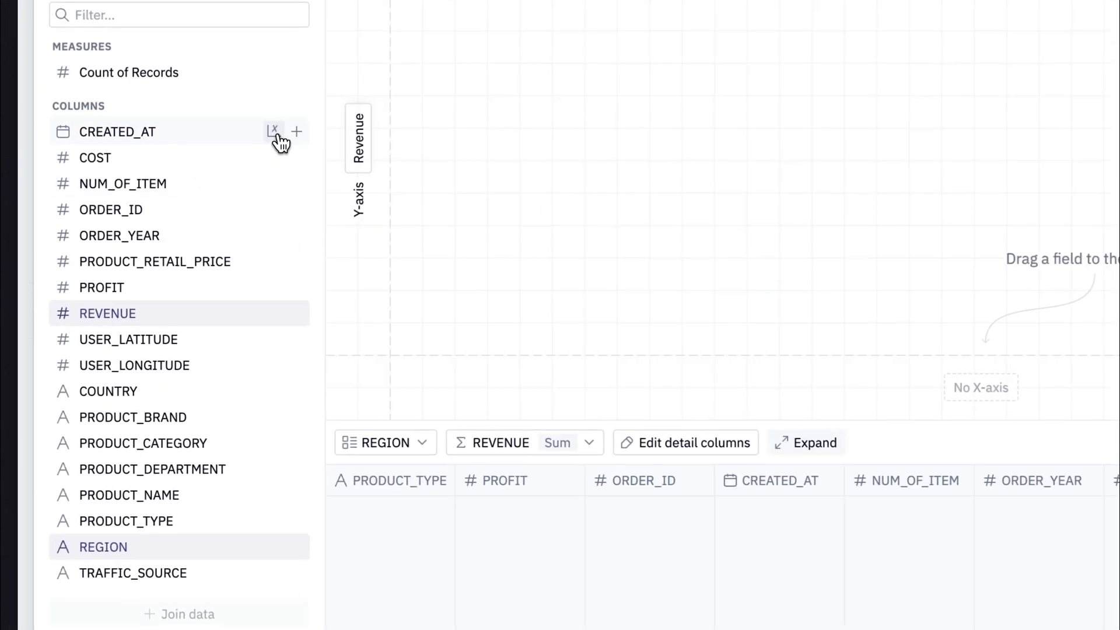
- Open the Ask Magic prompt against Demo Snowflake from Home
left_click(143, 443)
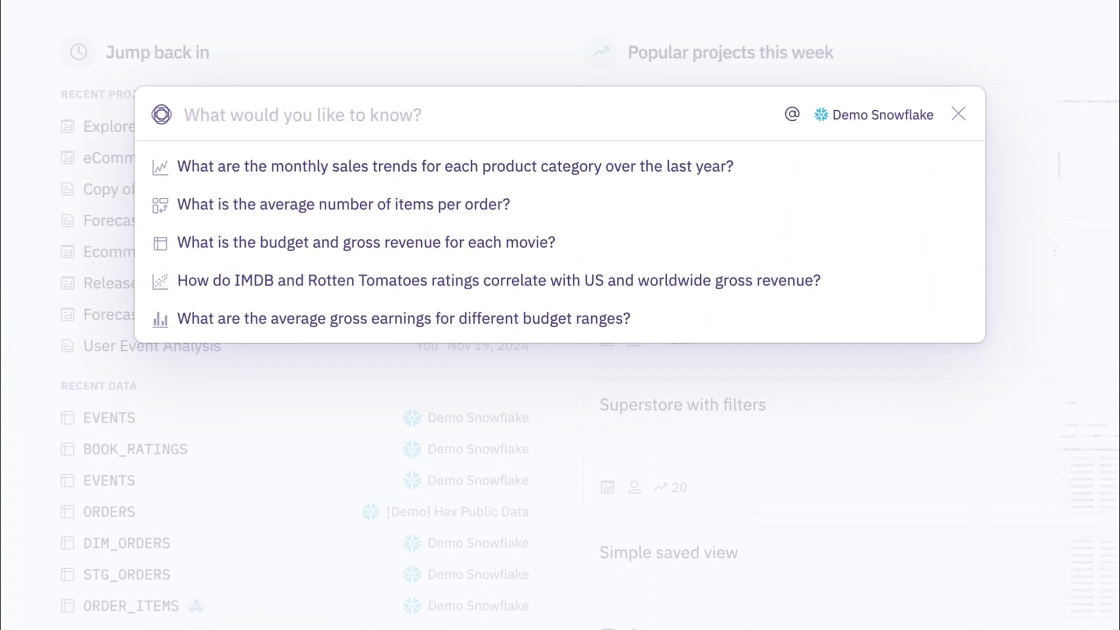
- Ask 'show me how many events are there for each traffic source and event type'
type("show me how many events are there for each traffic source and event type")
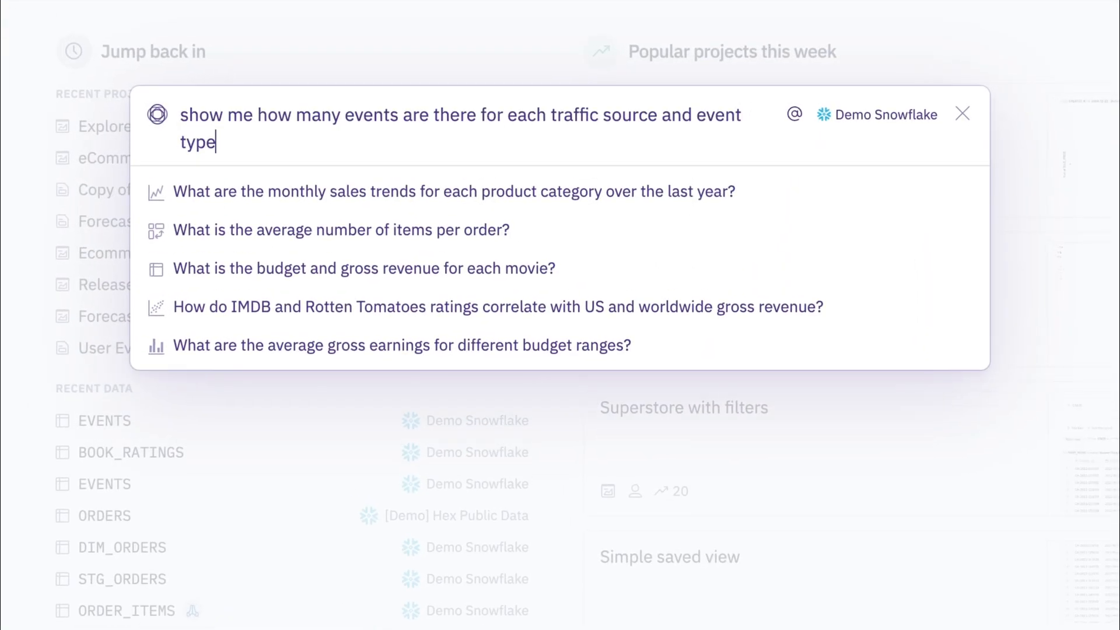
key("Return")
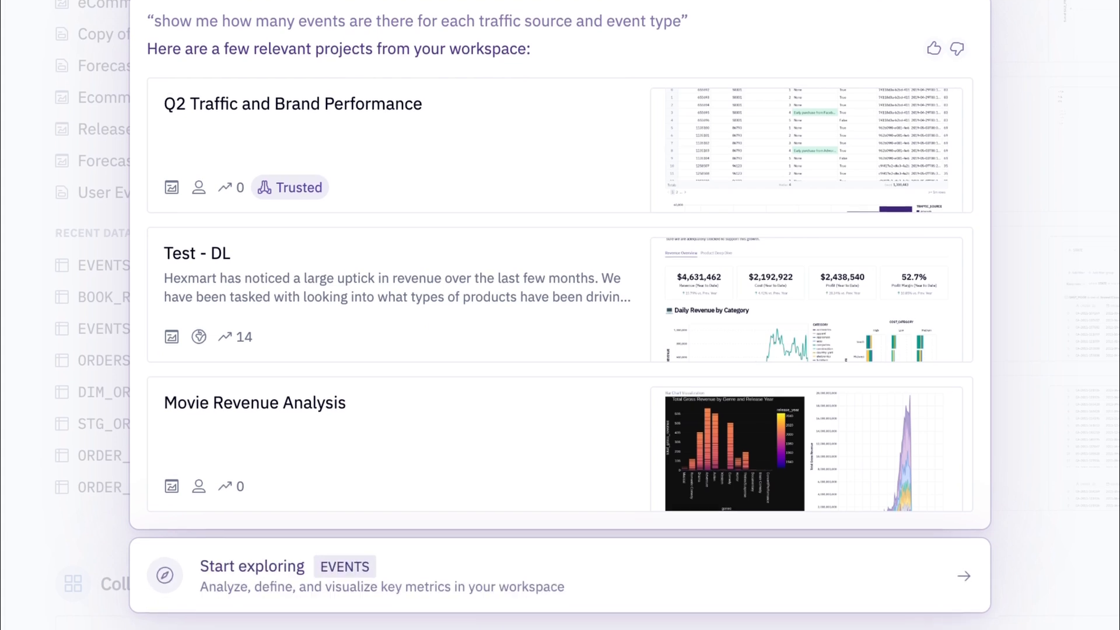
mouse_move(646, 563)
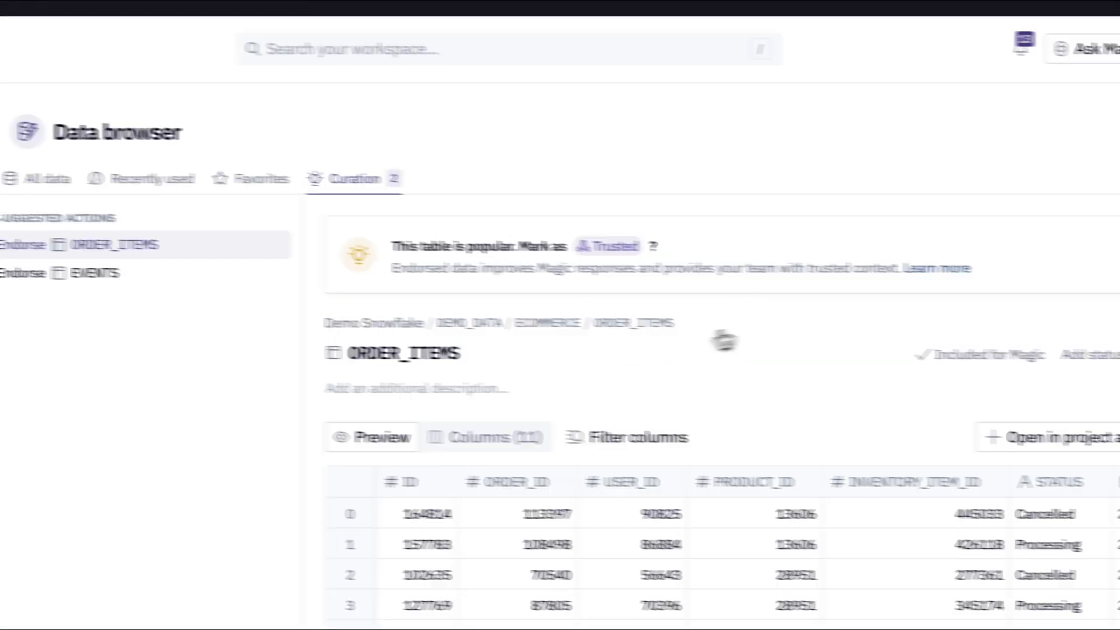
- Browse the ECOMMERCE_REALITY schema tables, then open the Snowflake connection settings
left_click(93, 273)
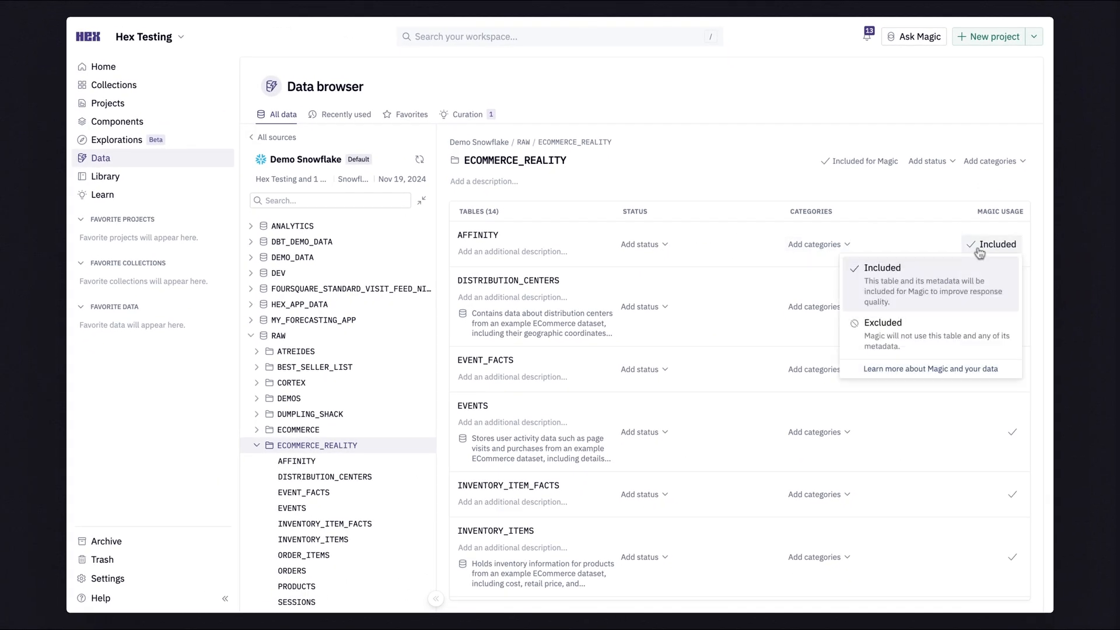
left_click(883, 322)
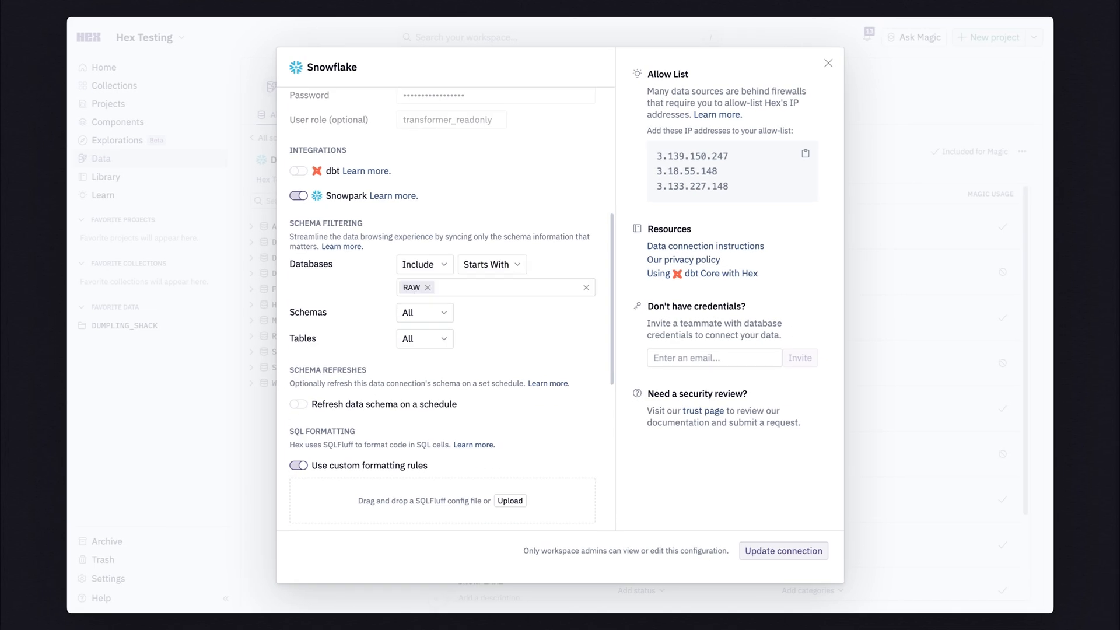
- Add a schema filter starting with ECOMMERCE and update the Snowflake connection
left_click(423, 312)
type("ECOMMERCE")
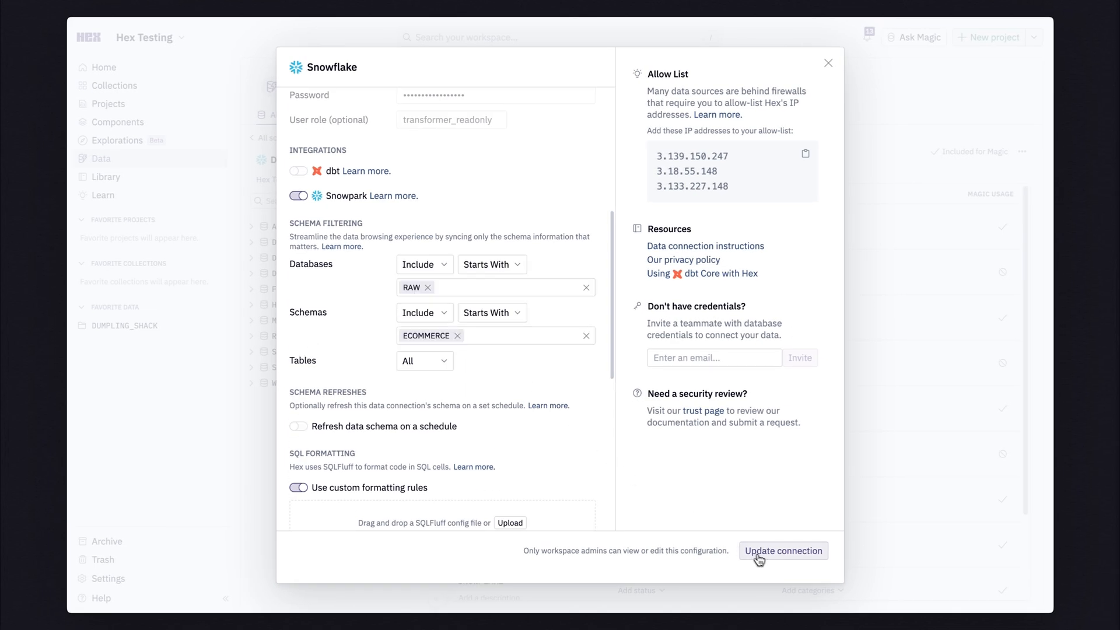
left_click(783, 551)
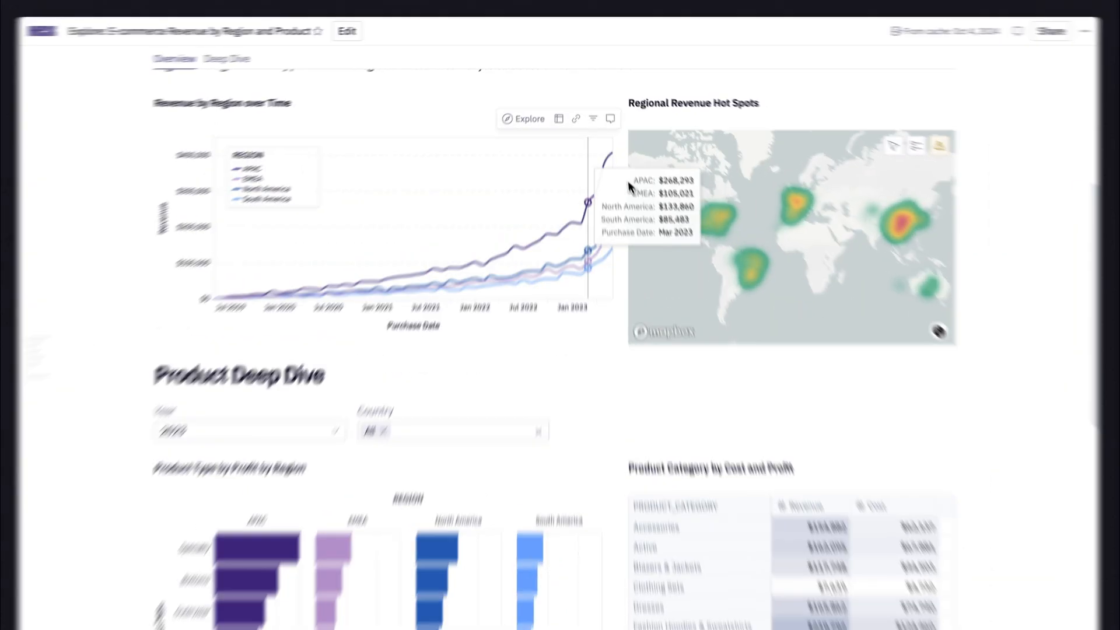
- Explore the revenue chart and switch it to a Grouped column chart by category and region
left_click(524, 118)
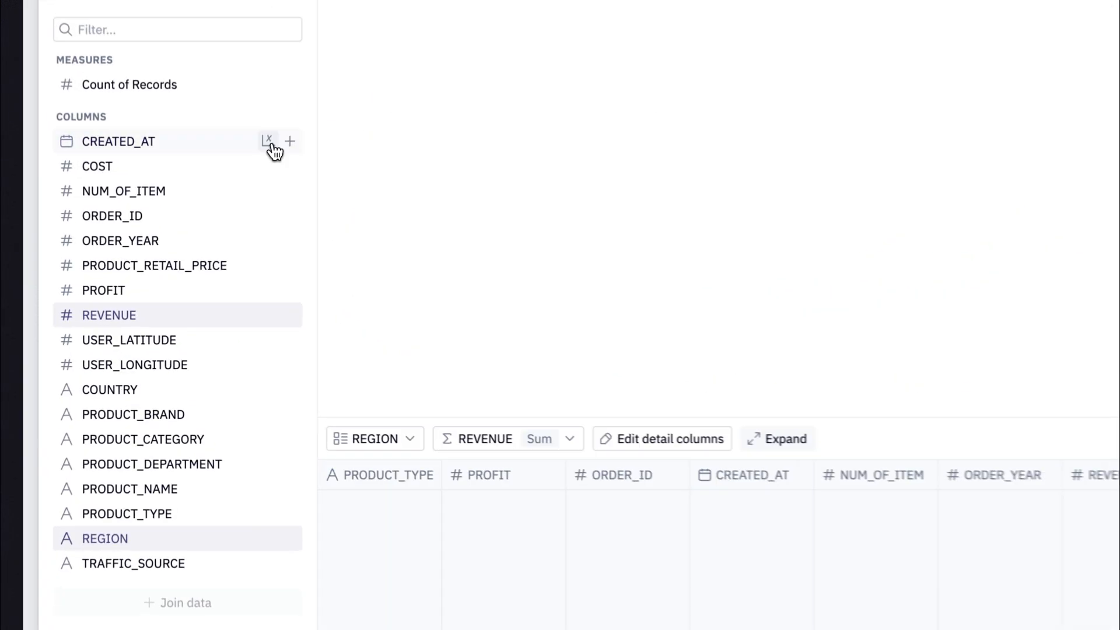
left_click(386, 96)
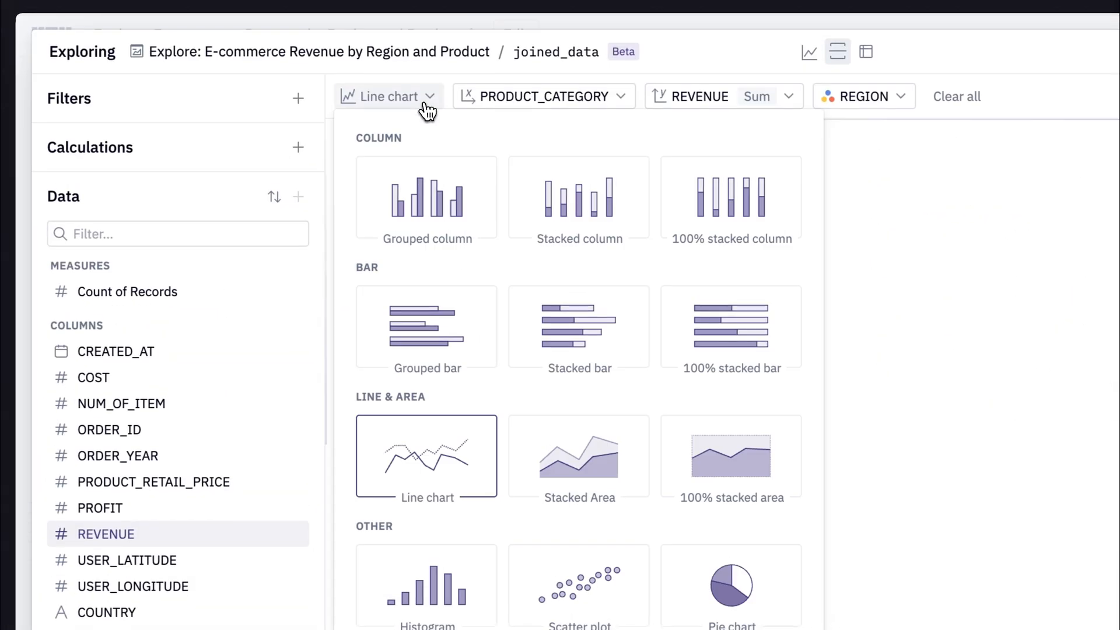
left_click(426, 198)
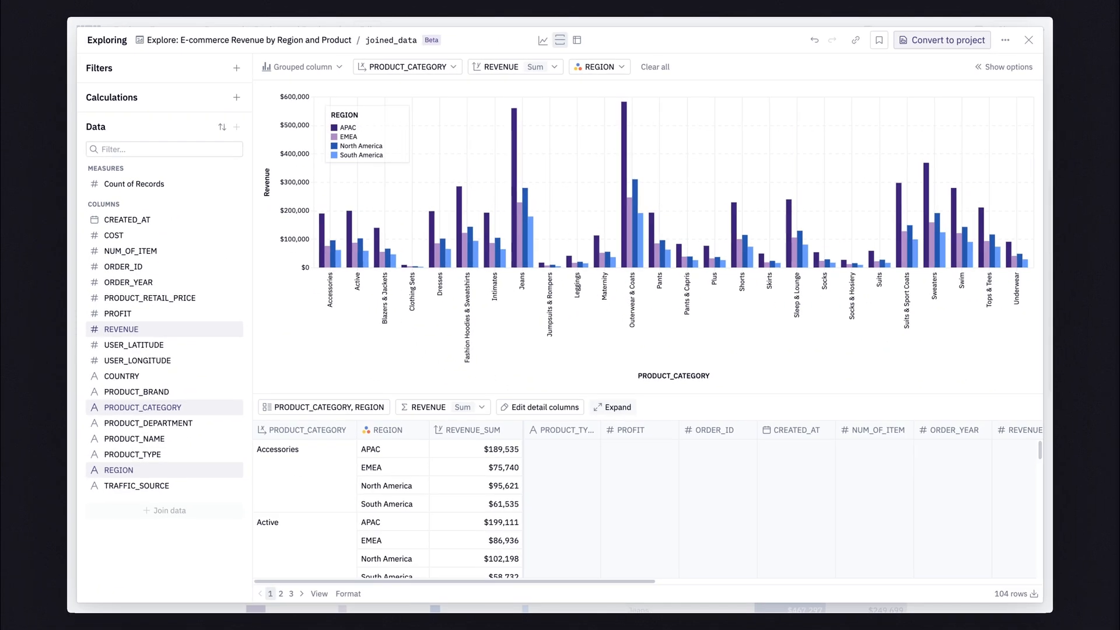